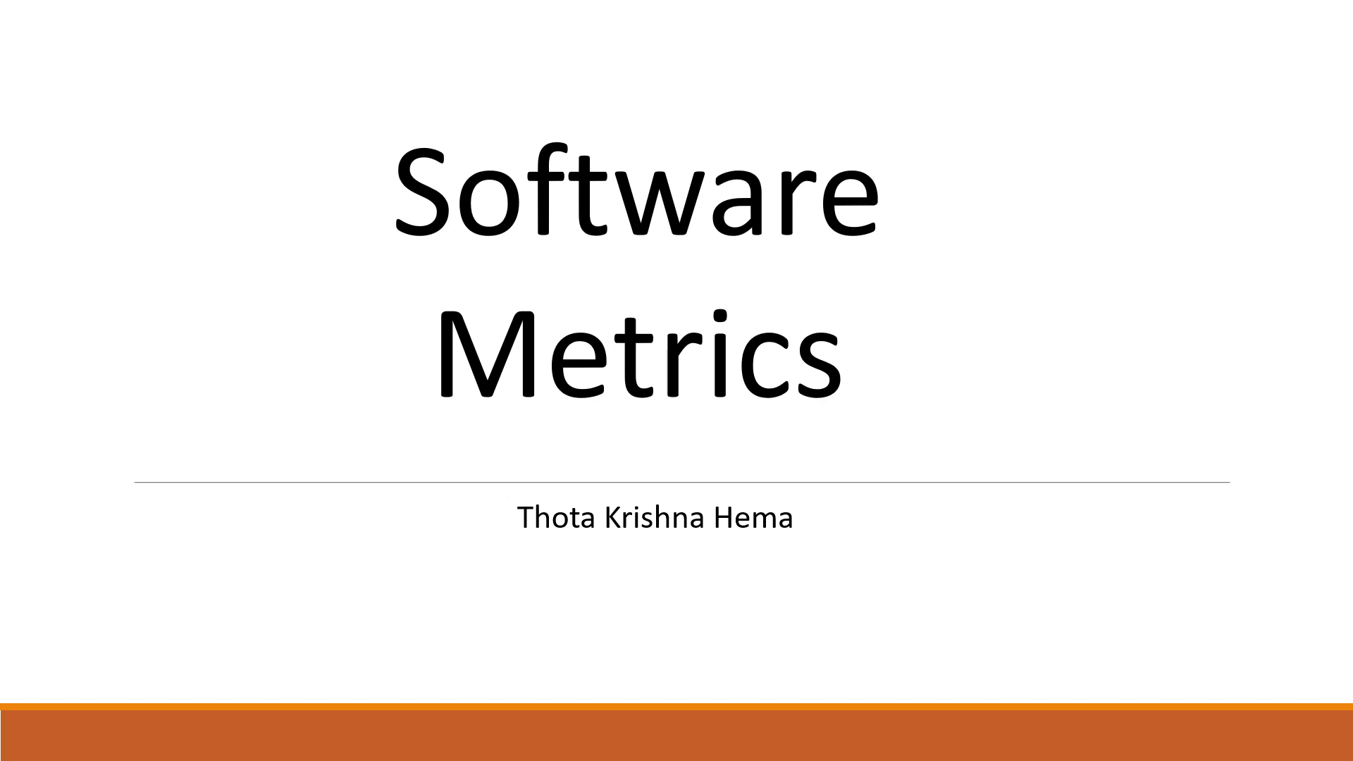
# Step: Advance from the title slide through Schedule Variance to the Effort Variance slide (100 vs 105 hours, 5%)
pyautogui.press('Right')
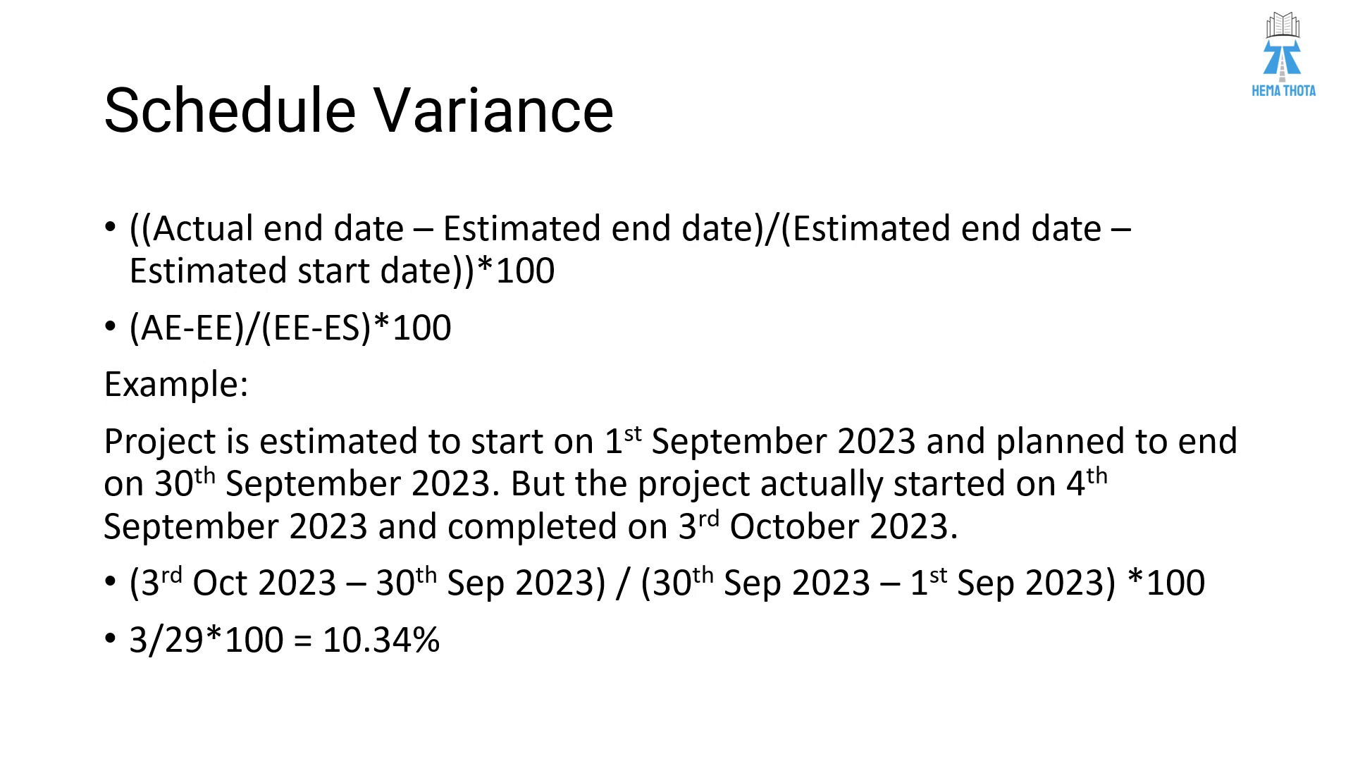
pyautogui.press('Right')
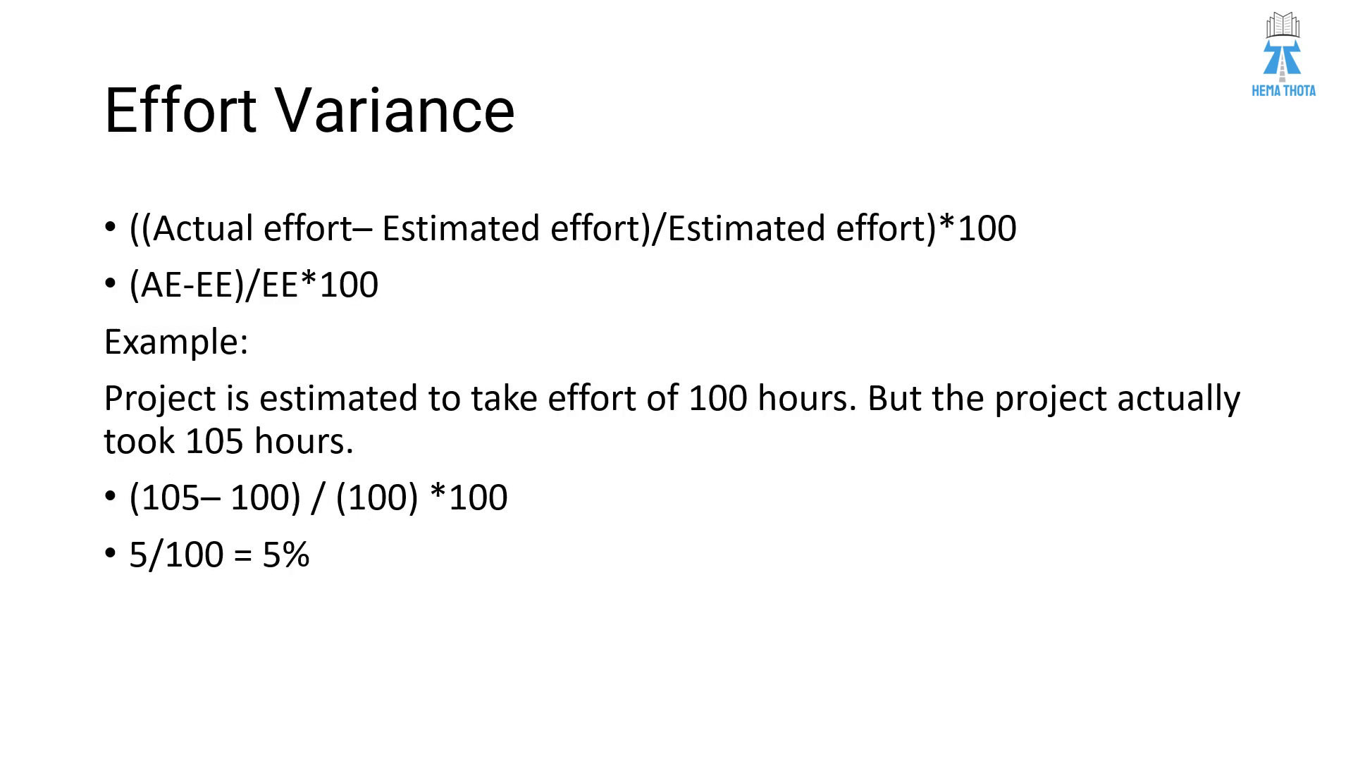